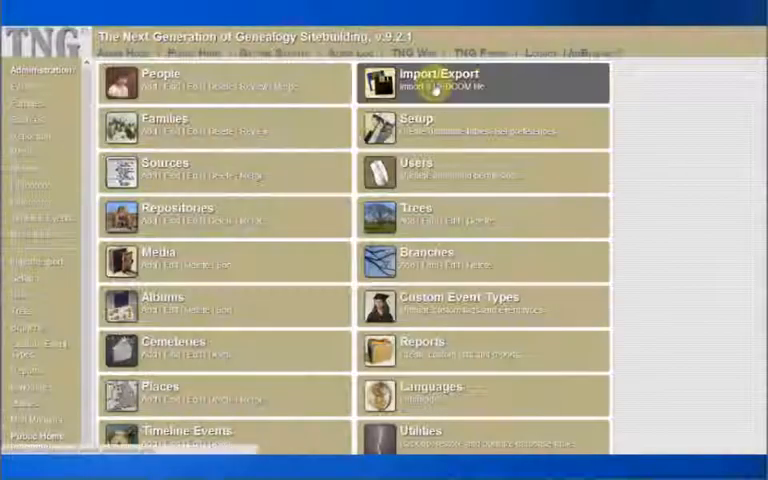
Go to the GEDCOM Import page from the Administration home via Import/Export
left_click(442, 76)
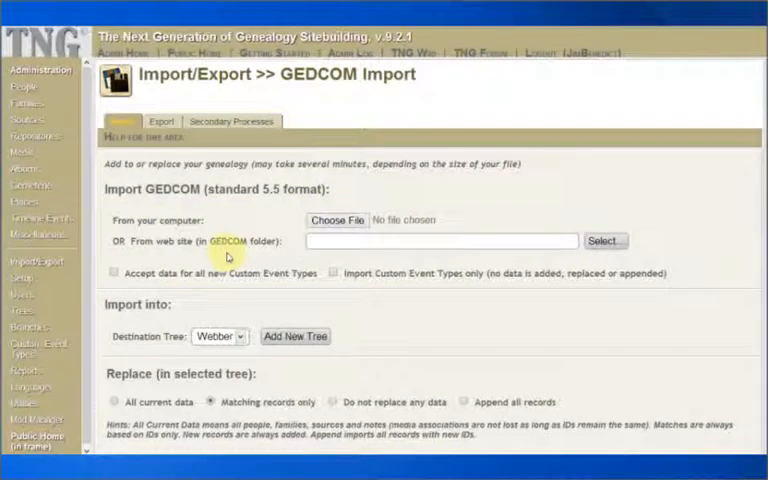
mouse_move(336, 220)
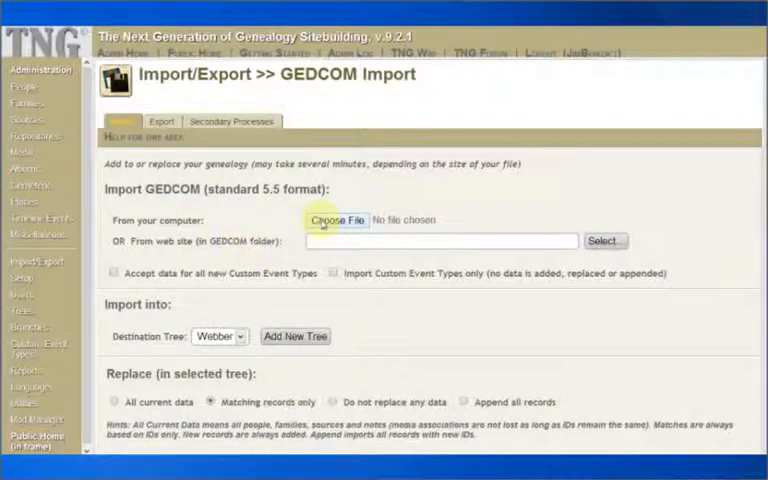
Choose Webber_2013-09-26.ged from the computer as the GEDCOM file to upload
left_click(338, 220)
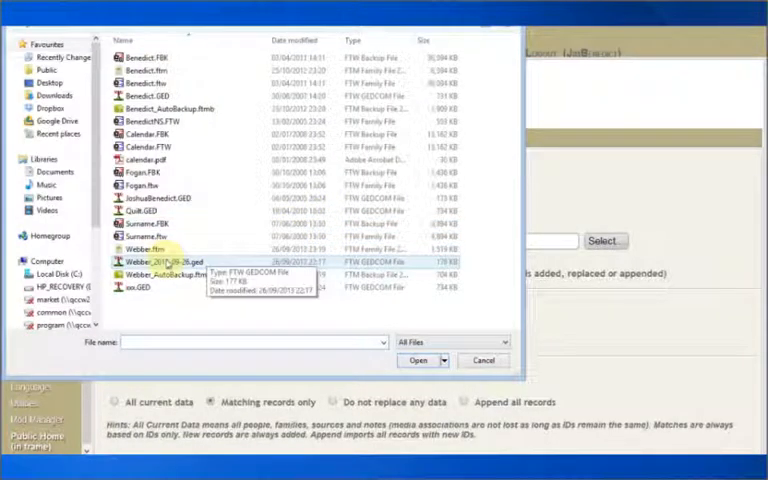
left_click(160, 262)
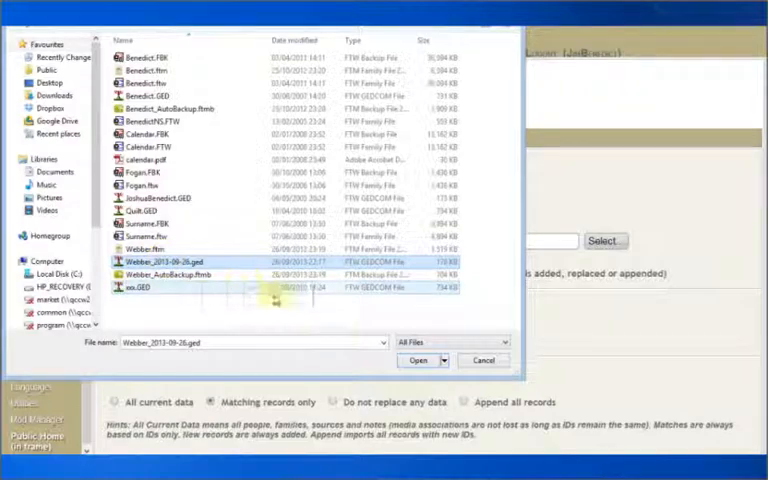
left_click(420, 360)
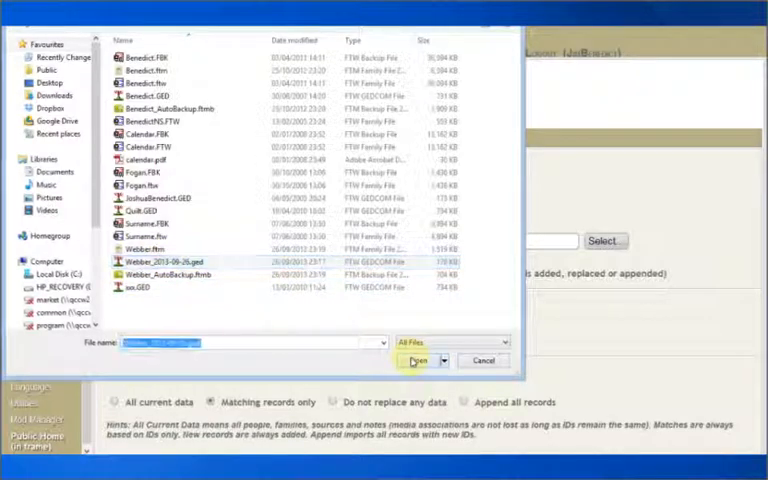
Attach Webber_2013-09-26.ged to the import form, destined for the Webber tree
left_click(418, 360)
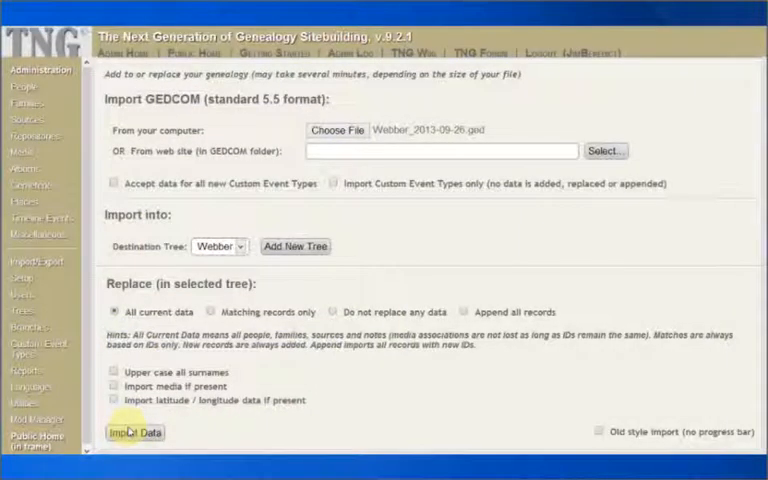
Run the import, loading 262 people, 225 families, 25 sources, 67 notes, 115 places
left_click(134, 432)
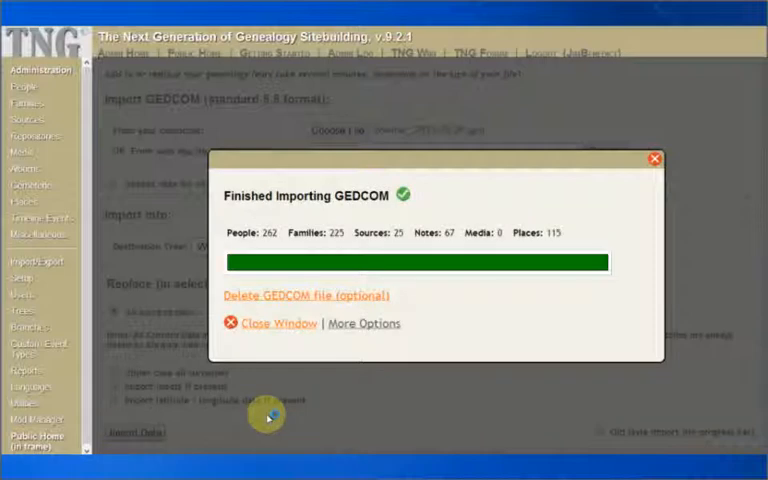
mouse_move(264, 344)
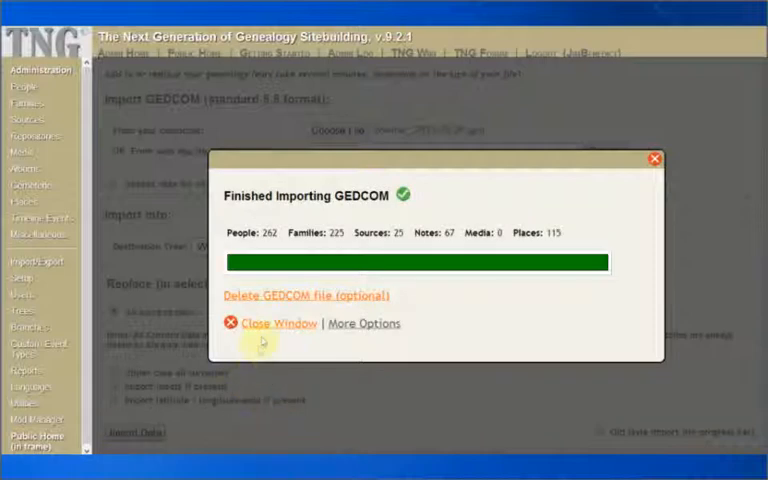
Dismiss the Finished importing GEDCOM results window
left_click(280, 322)
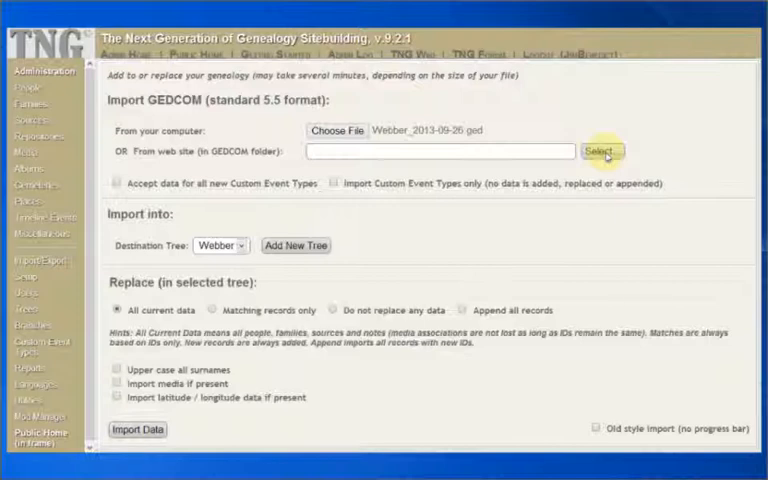
mouse_move(600, 152)
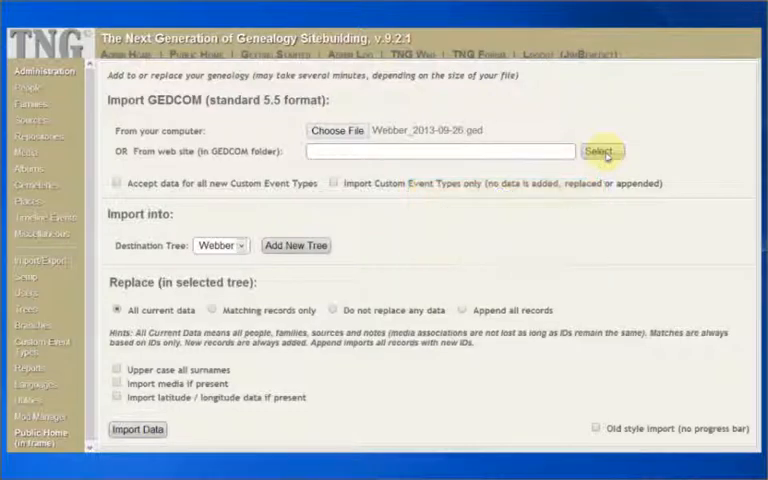
Browse the server gedcom folder listing the Breau, Webber and Weber files
left_click(600, 152)
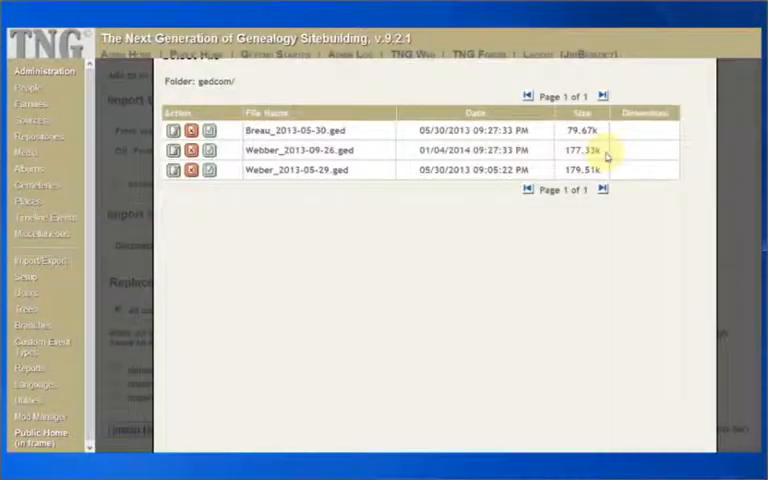
mouse_move(460, 212)
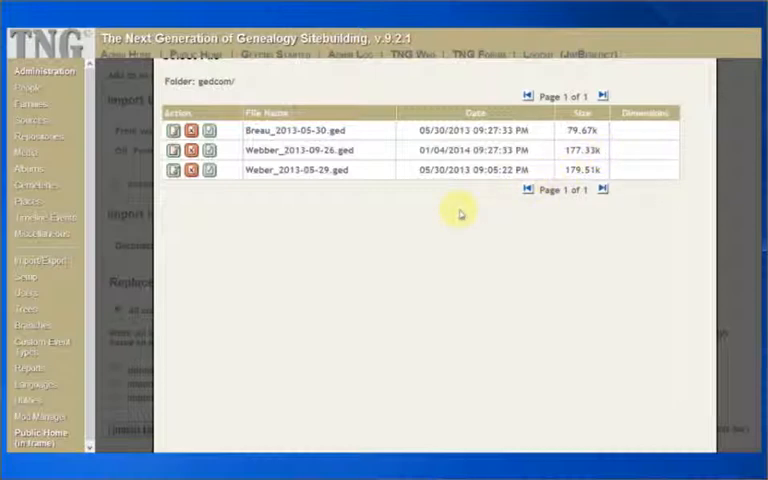
mouse_move(760, 276)
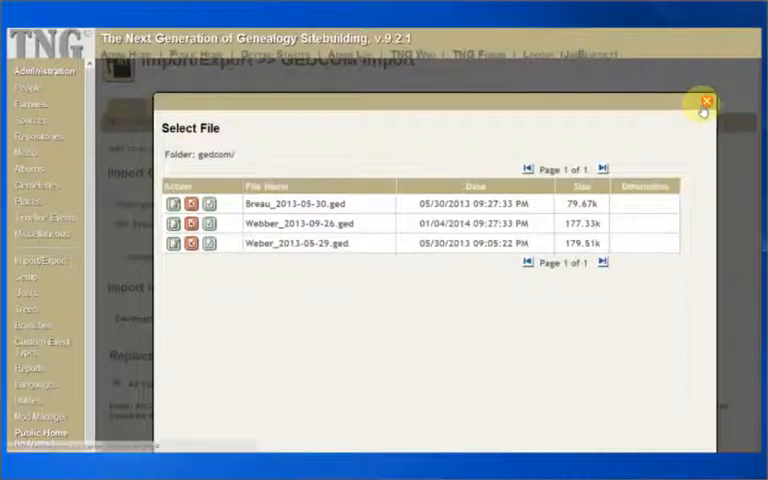
Leave the server file list and toggle 'Accept data for all new Custom Event Types'
left_click(296, 222)
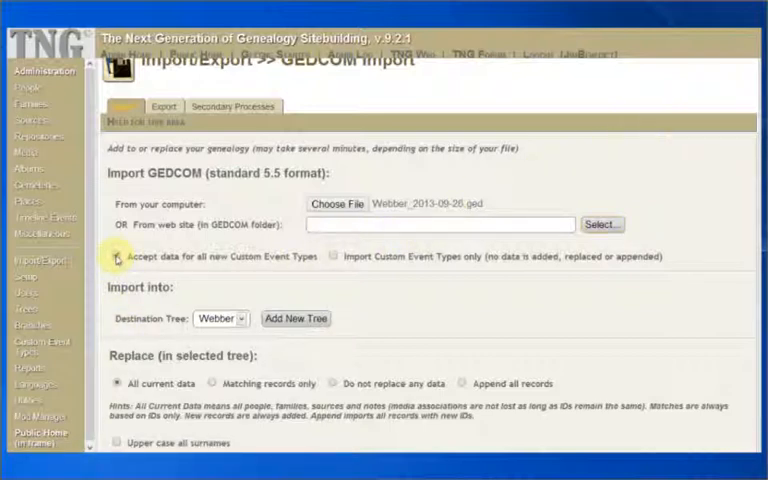
left_click(118, 256)
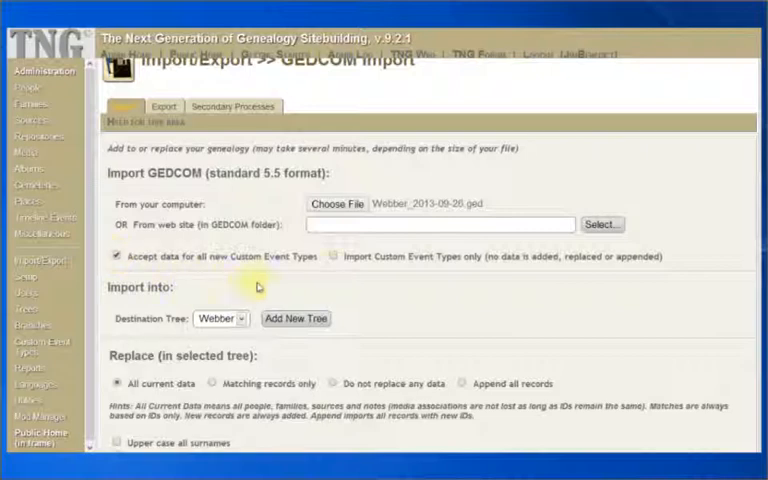
mouse_move(336, 256)
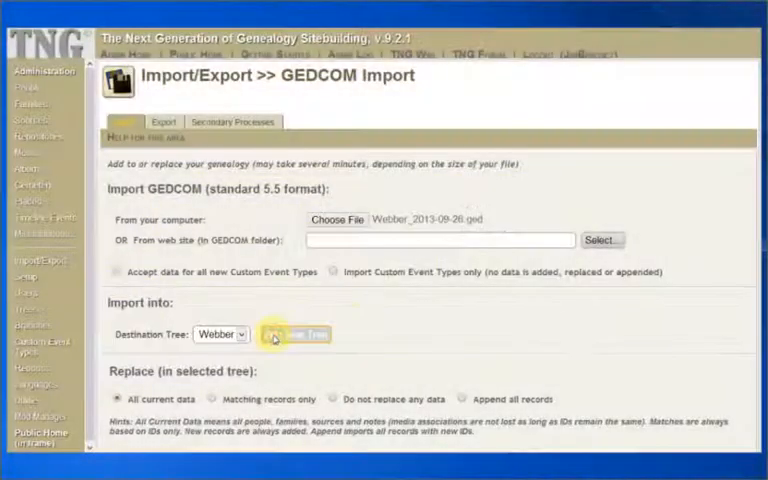
left_click(294, 332)
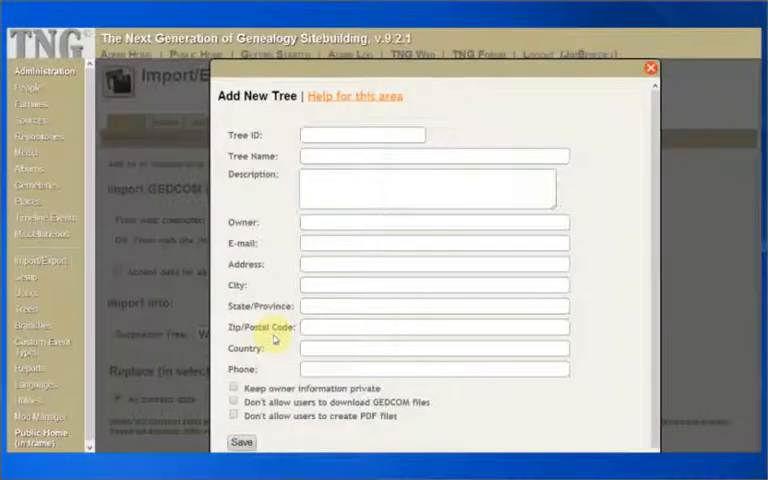
mouse_move(600, 114)
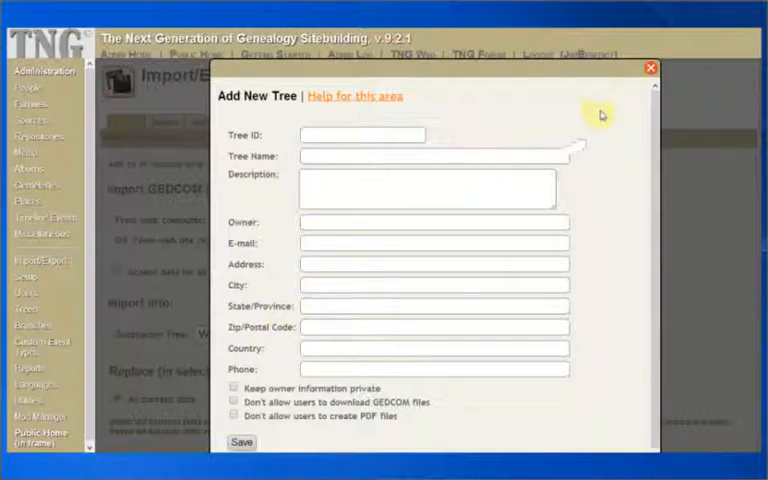
left_click(652, 68)
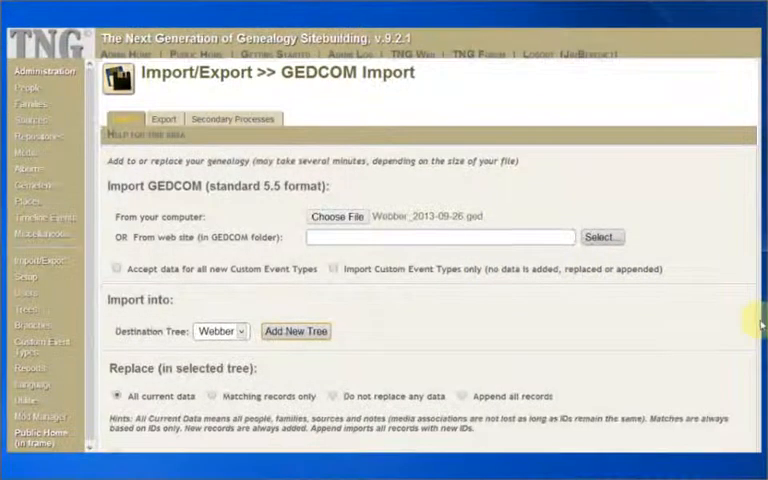
Try Matching records only and Do not replace, then settle on Append all records
scroll("down", 3)
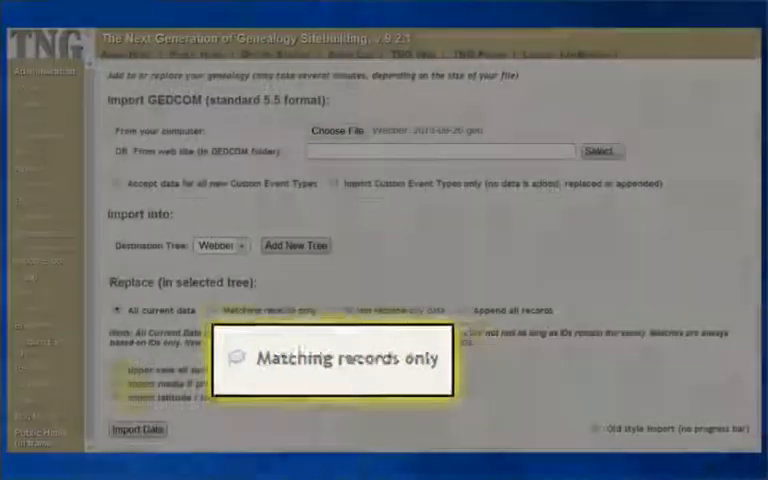
mouse_move(212, 308)
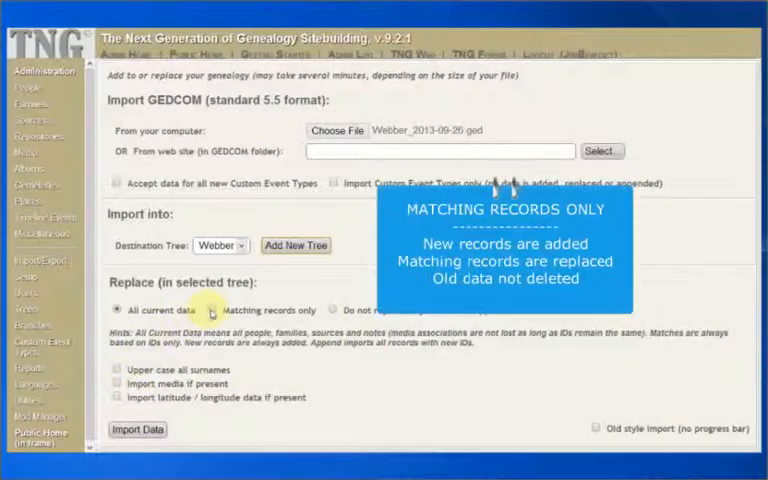
left_click(212, 308)
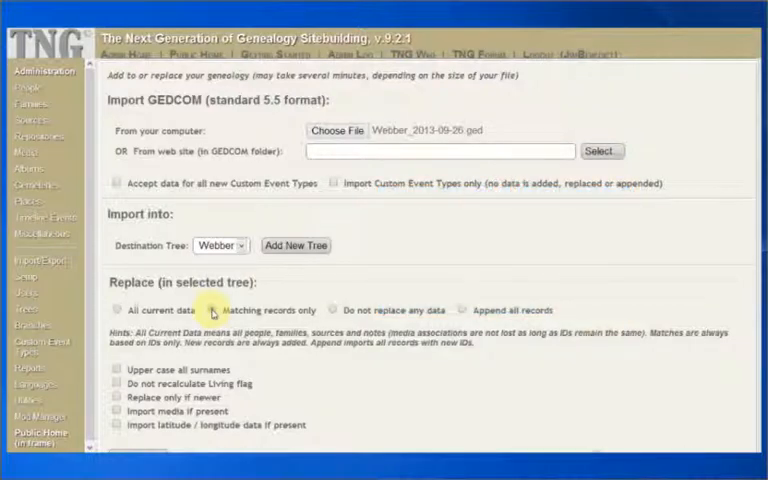
left_click(214, 310)
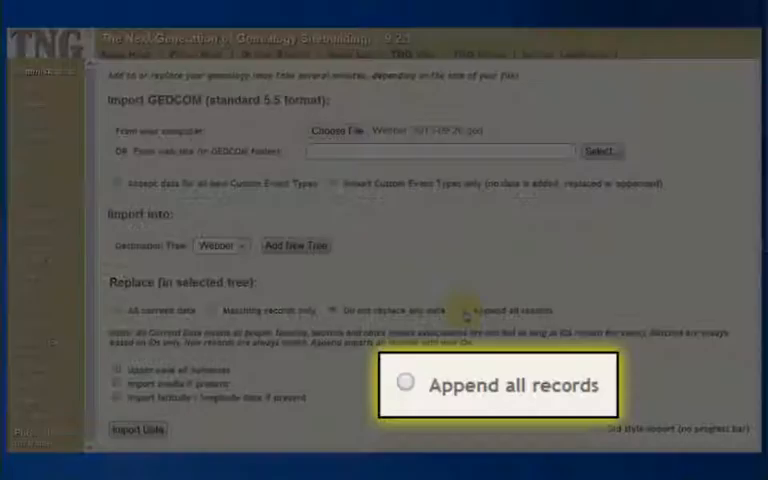
left_click(464, 310)
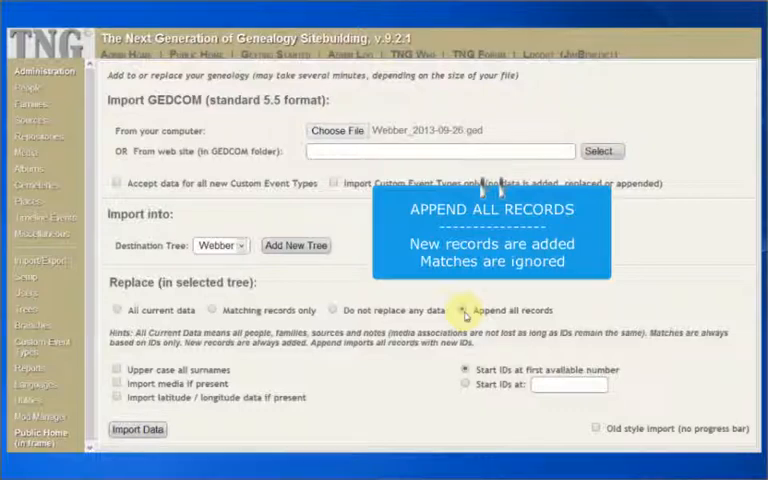
mouse_move(466, 308)
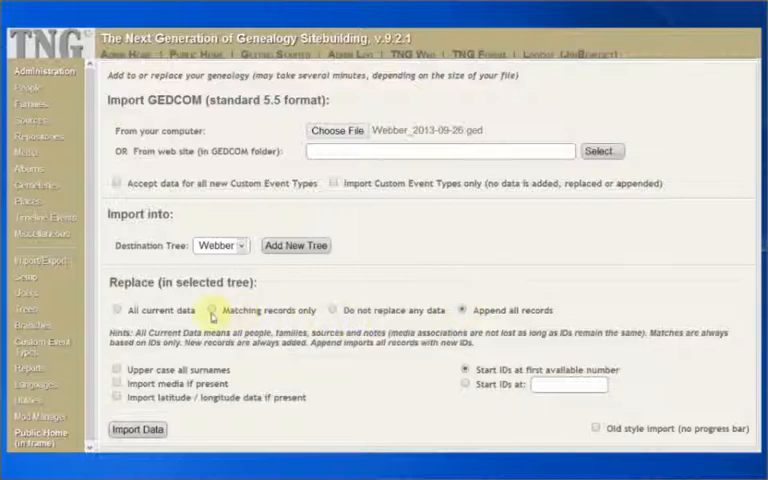
Set Replace to Matching records only and review its extra checkboxes, left unchecked
left_click(212, 308)
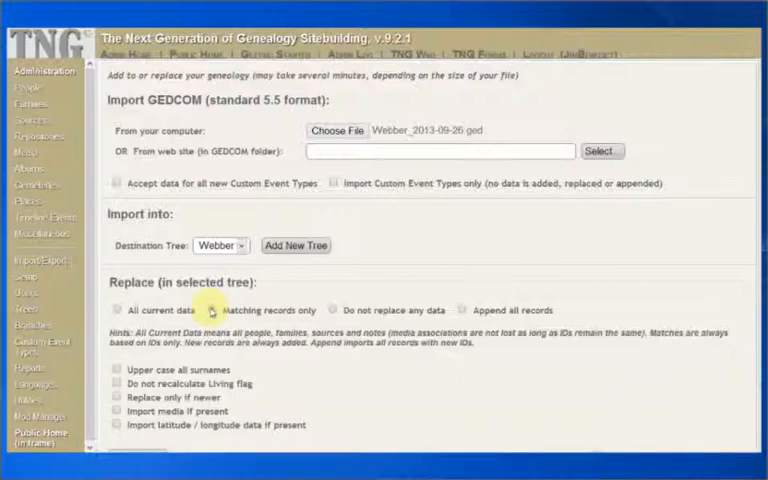
left_click(210, 310)
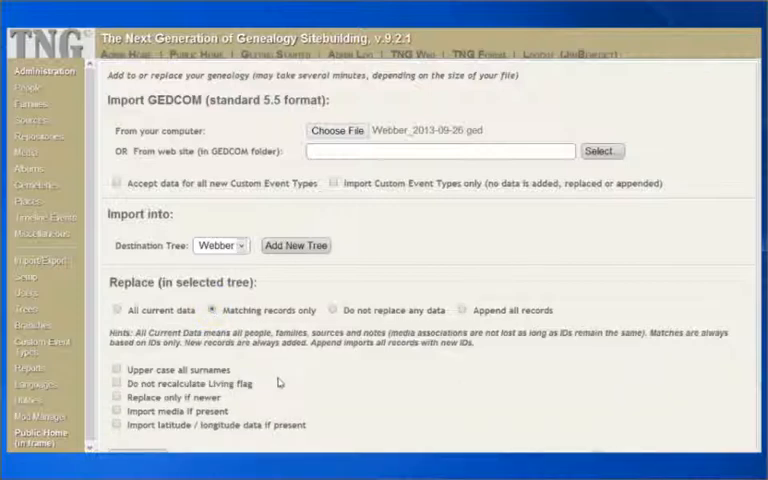
scroll("down", 3)
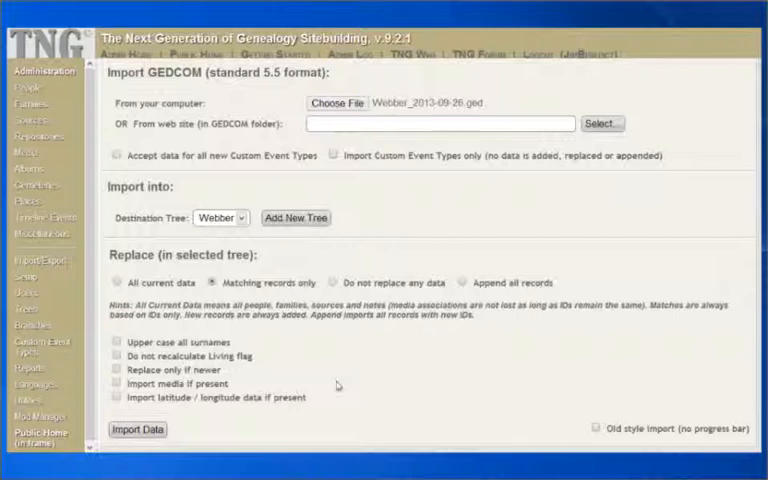
mouse_move(568, 428)
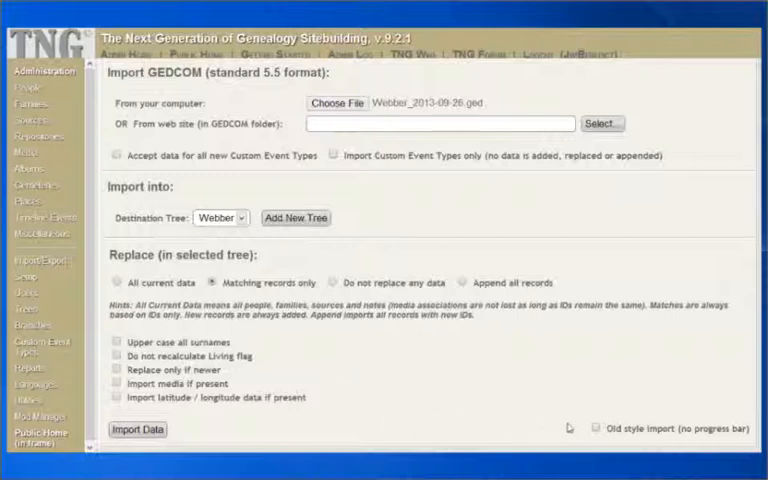